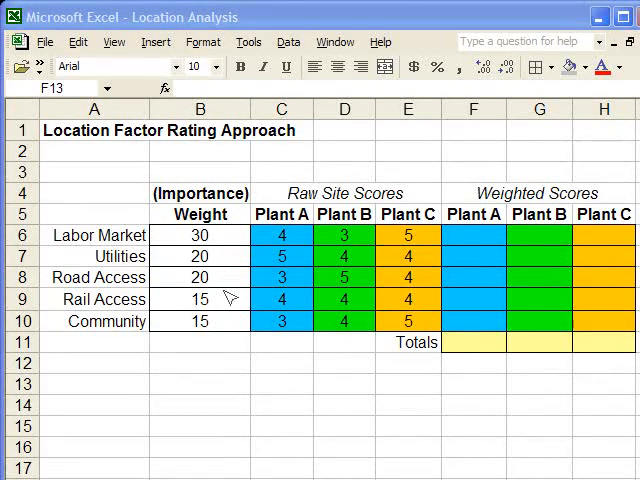
mouse_move(232, 322)
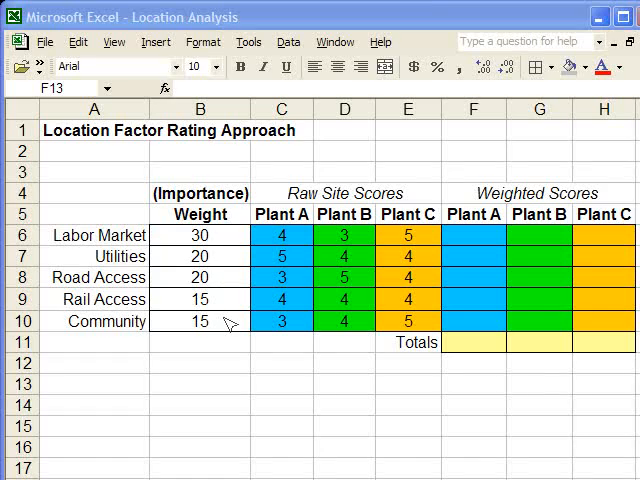
mouse_move(248, 232)
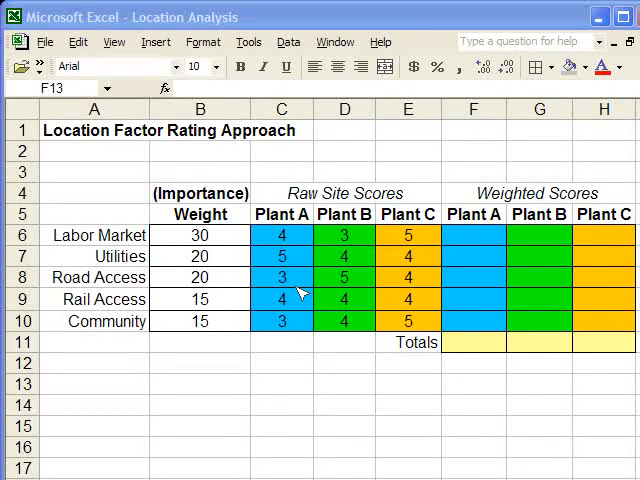
mouse_move(312, 288)
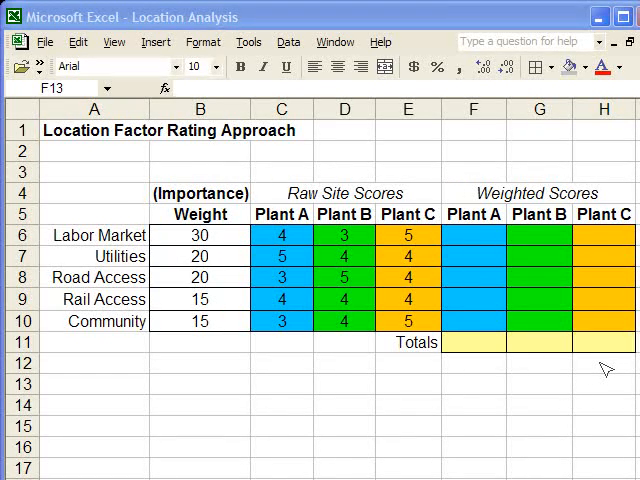
- Enter =C6*B6 in F6 with an absolute weight reference, fill to F10, and begin G6 for Plant B
click(476, 234)
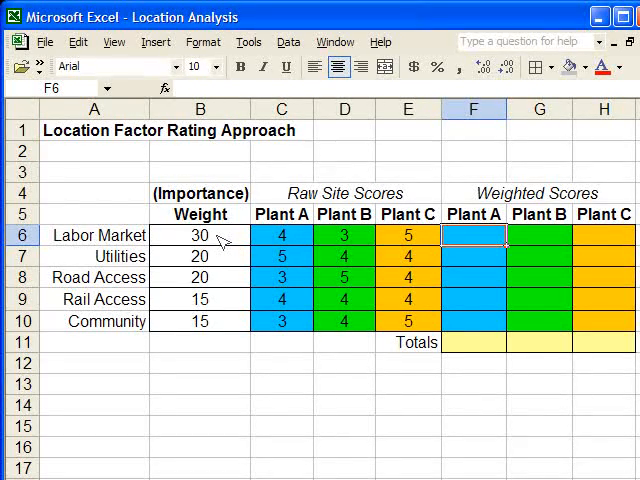
mouse_move(478, 238)
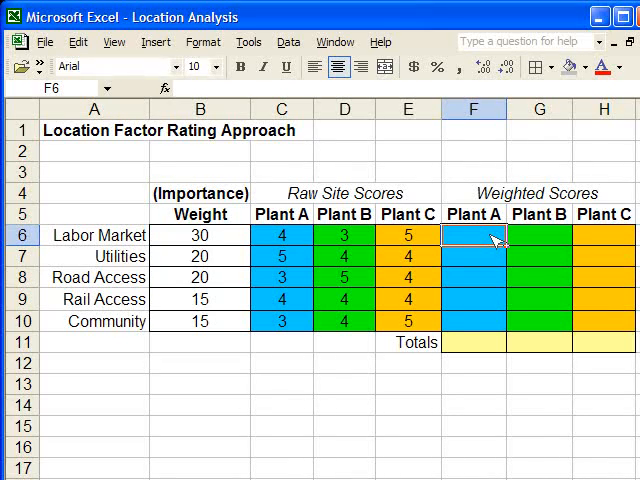
text(=C6)
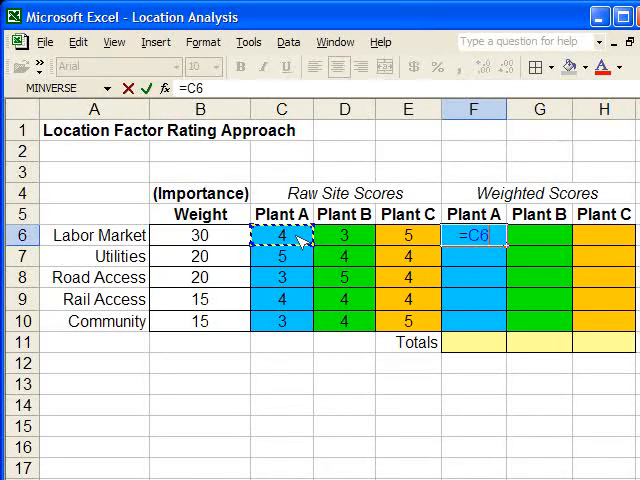
text(*)
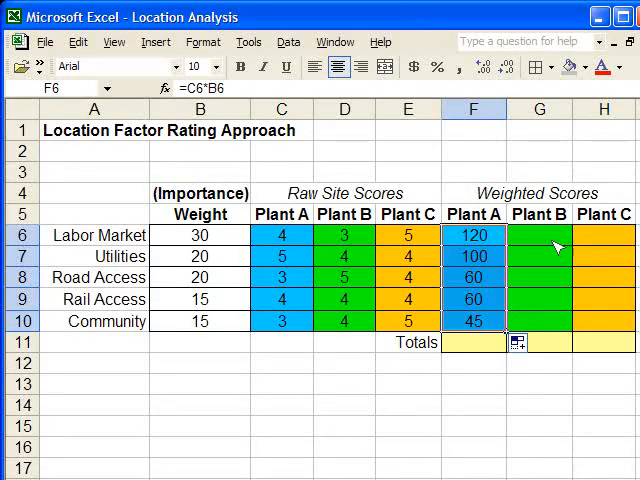
click(536, 236)
text(=D6*B6)
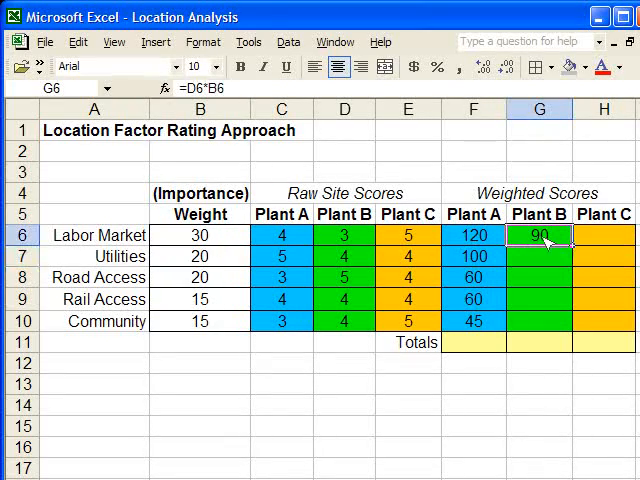
- Fill Plant B's formula down to G10 and enter =E6*B6 in H6, filled down to H10
drag(570, 244, 570, 328)
text(=)
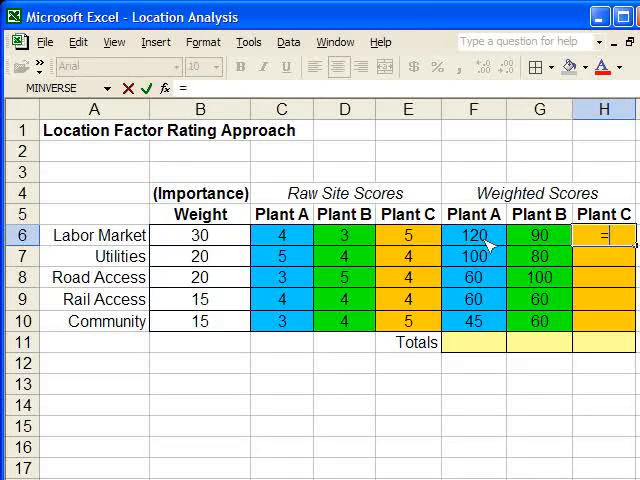
click(408, 236)
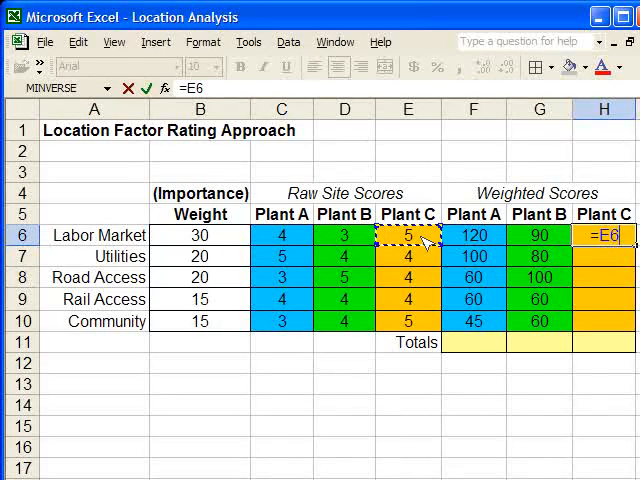
text(*)
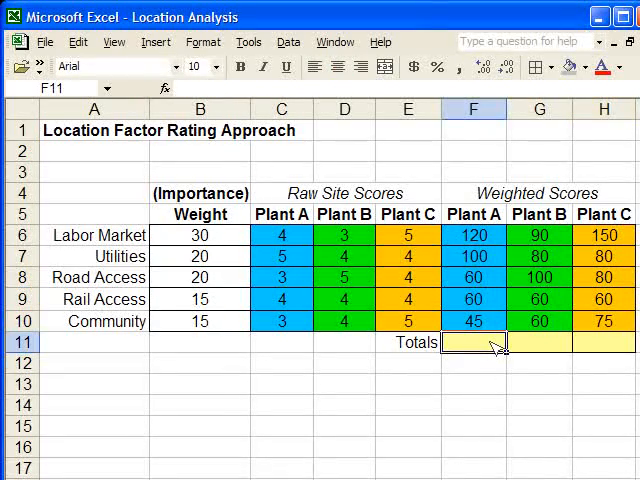
- Enter =SUM(F6:F10) in F11 to total Plant A's weighted scores at 385
click(540, 342)
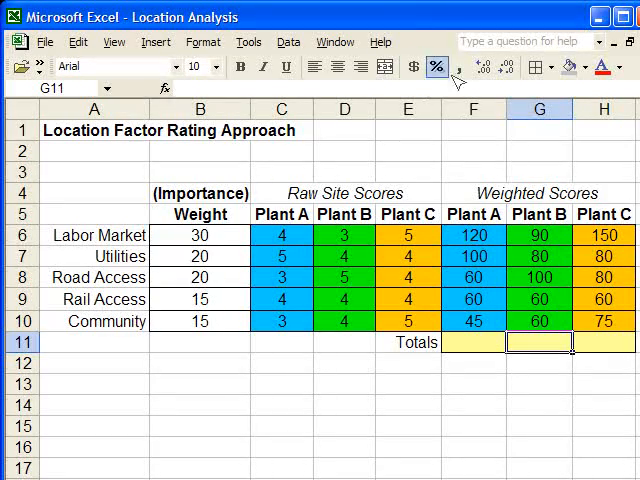
click(476, 342)
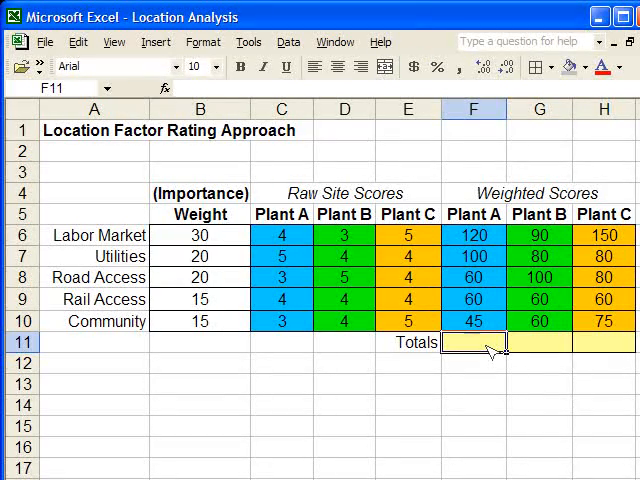
text(=sum)
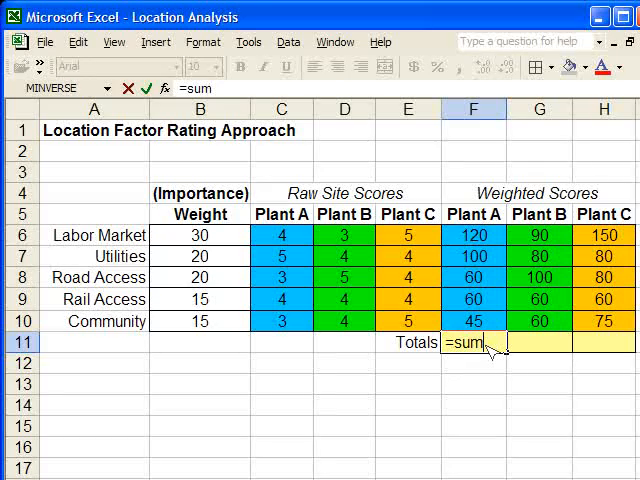
text((F6:F10)
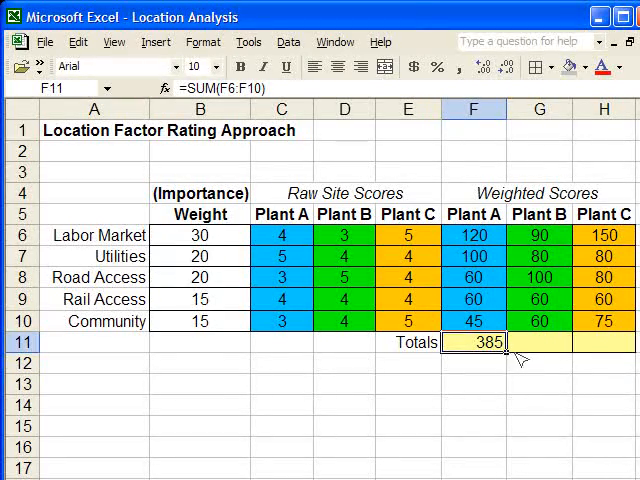
- Fill the total across to H11, giving Plant B 390 and Plant C 445, and verify Plant C's formula
drag(504, 342, 630, 342)
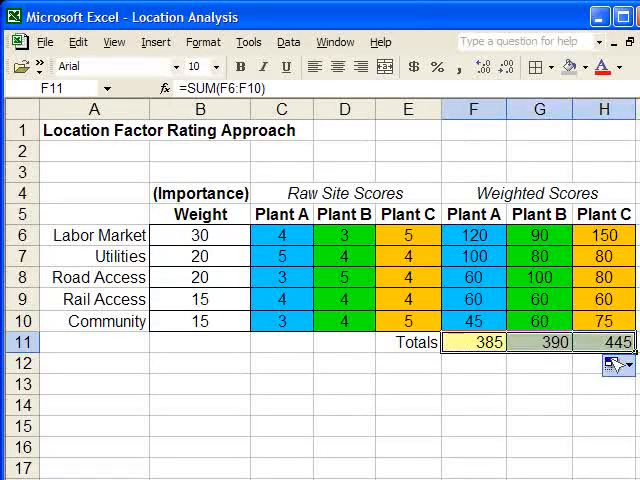
click(538, 384)
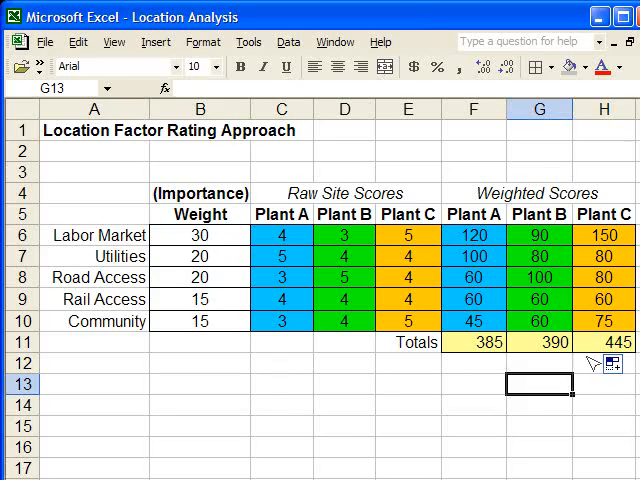
click(604, 342)
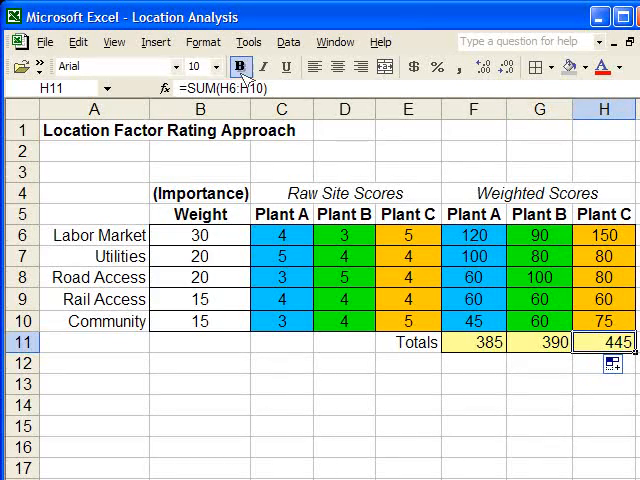